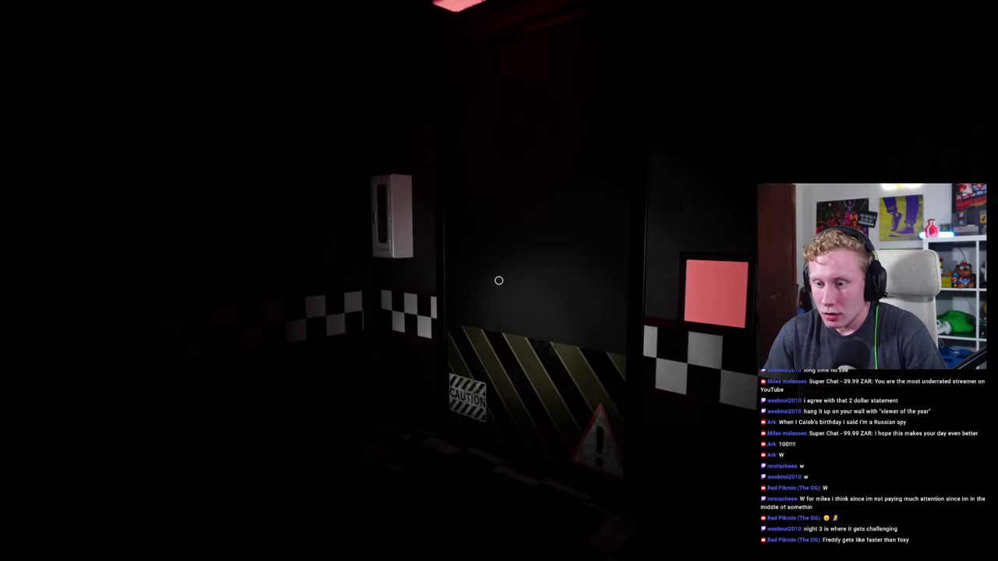
{"action": "mouse_move", "coordinate": [498, 281]}
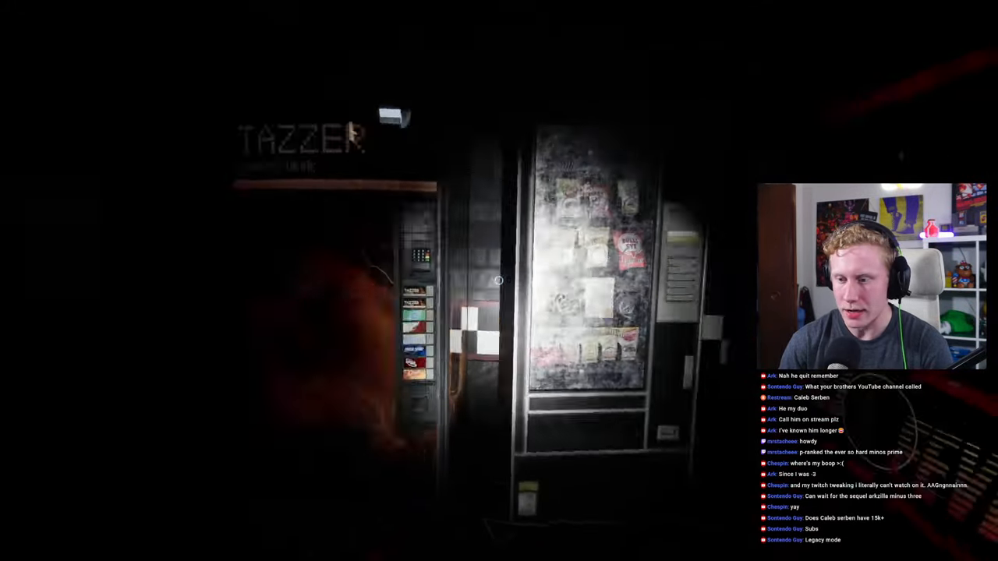
{"action": "mouse_move", "coordinate": [499, 281]}
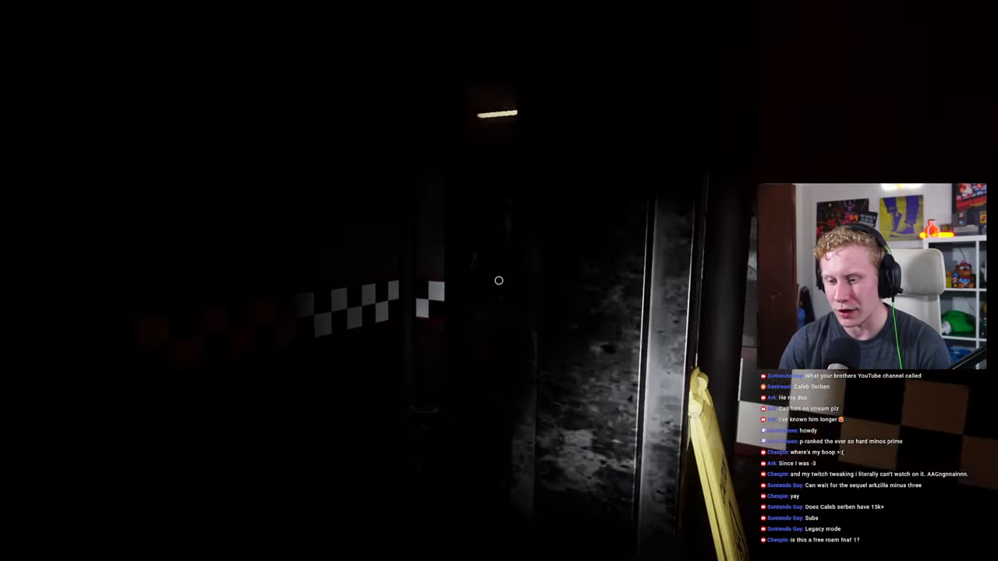
{"action": "mouse_move", "coordinate": [499, 280]}
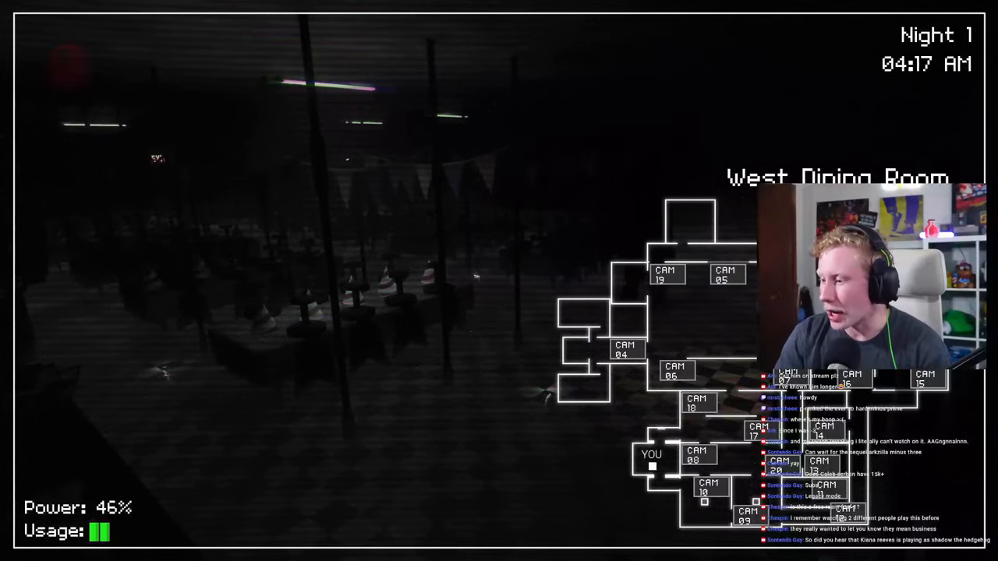
{"action": "left_click", "coordinate": [675, 371]}
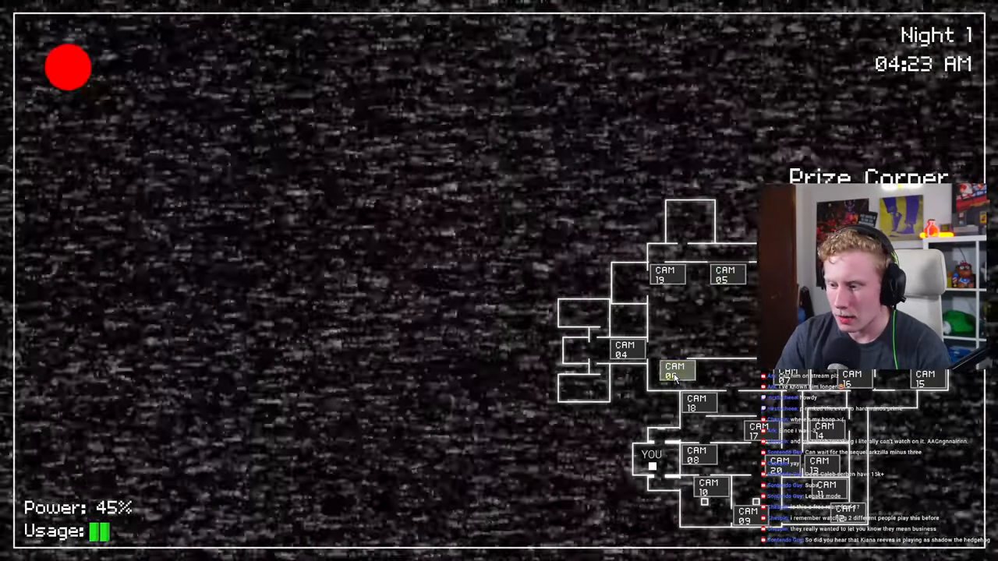
{"action": "left_click", "coordinate": [676, 371]}
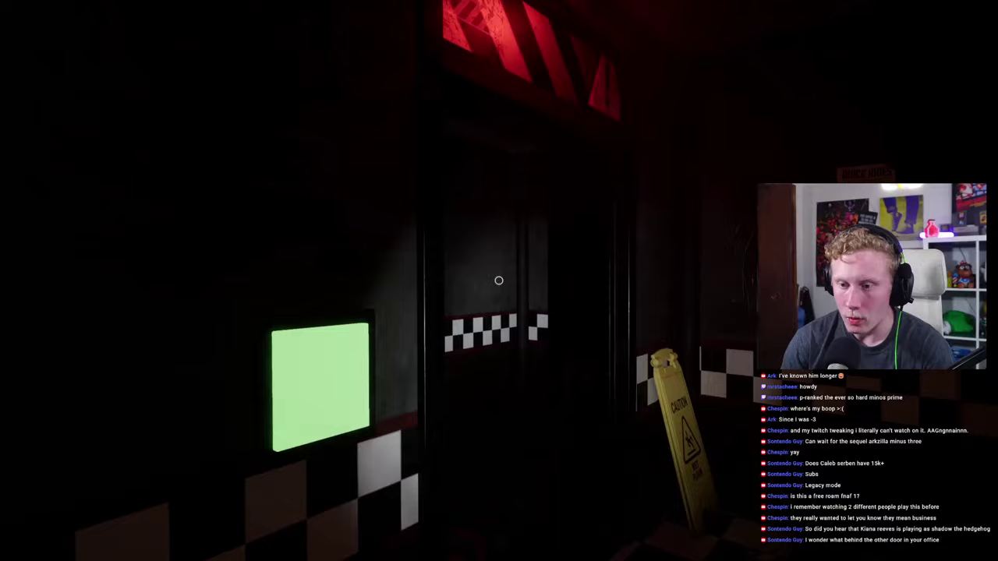
{"action": "mouse_move", "coordinate": [499, 280]}
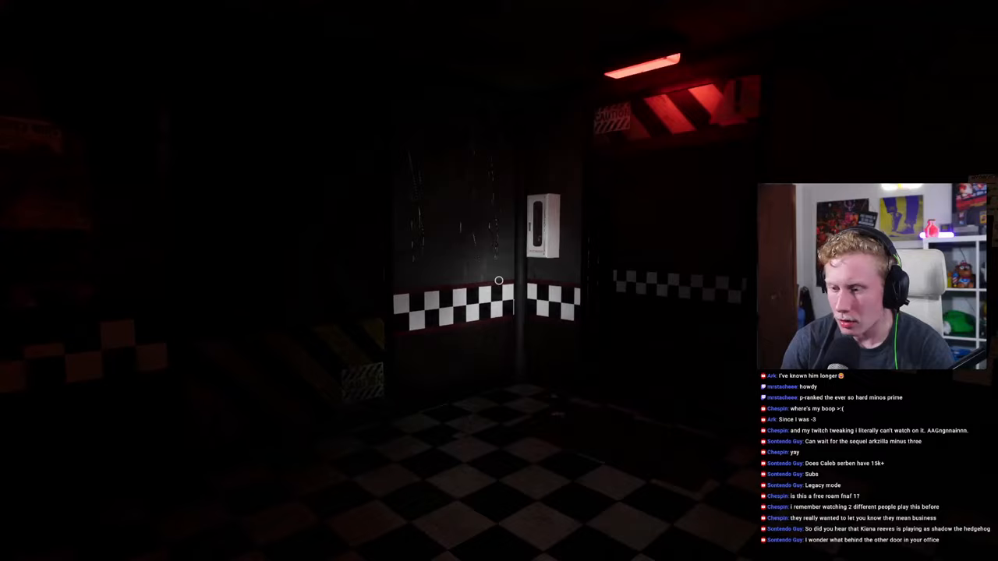
{"action": "mouse_move", "coordinate": [499, 280]}
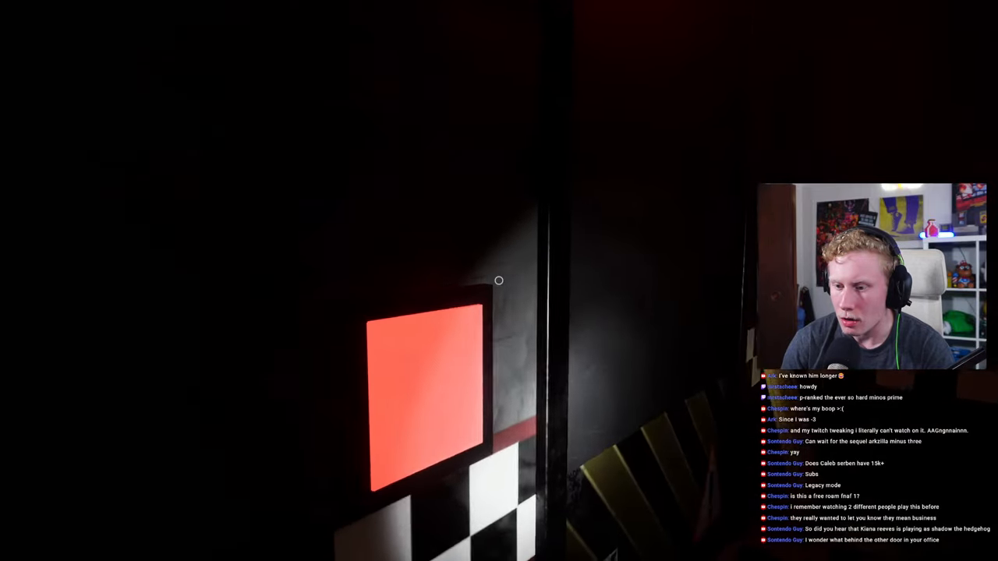
{"action": "mouse_move", "coordinate": [499, 280]}
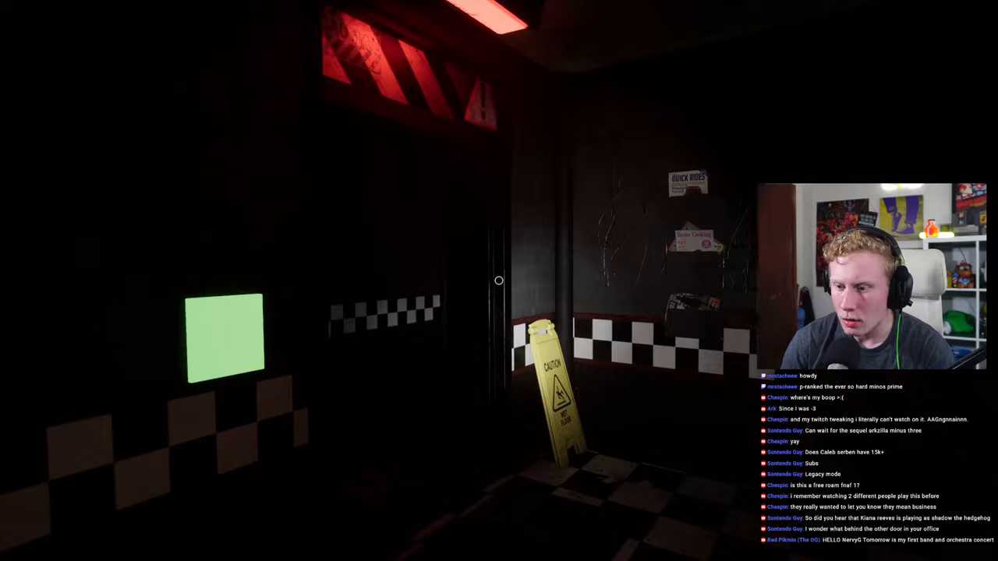
{"action": "mouse_move", "coordinate": [499, 280]}
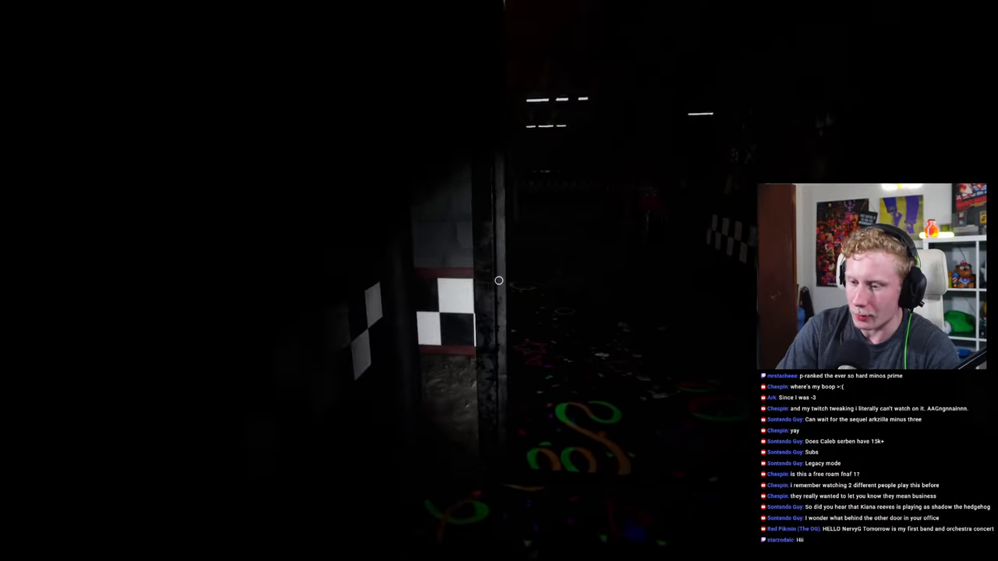
{"action": "mouse_move", "coordinate": [499, 281]}
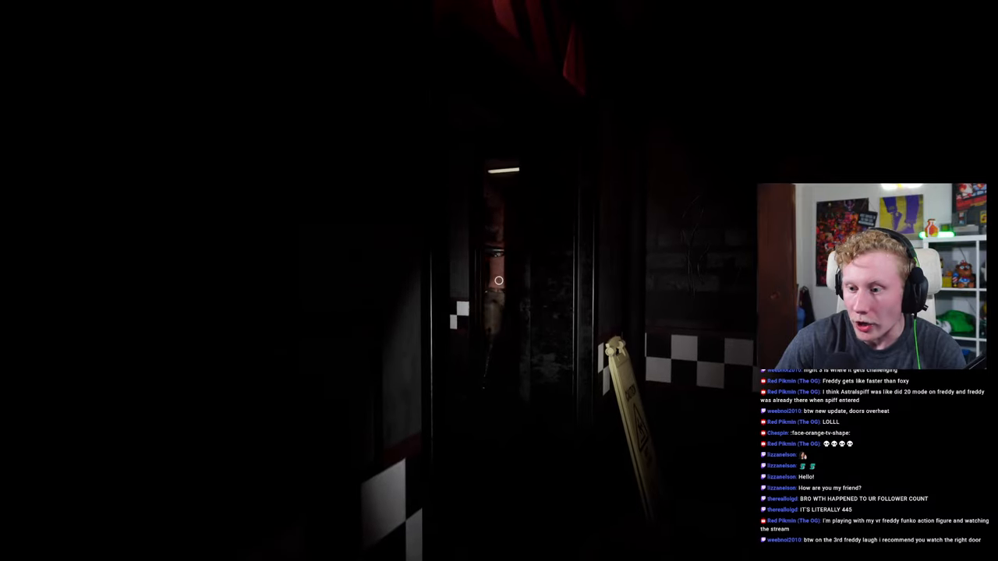
{"action": "mouse_move", "coordinate": [499, 281]}
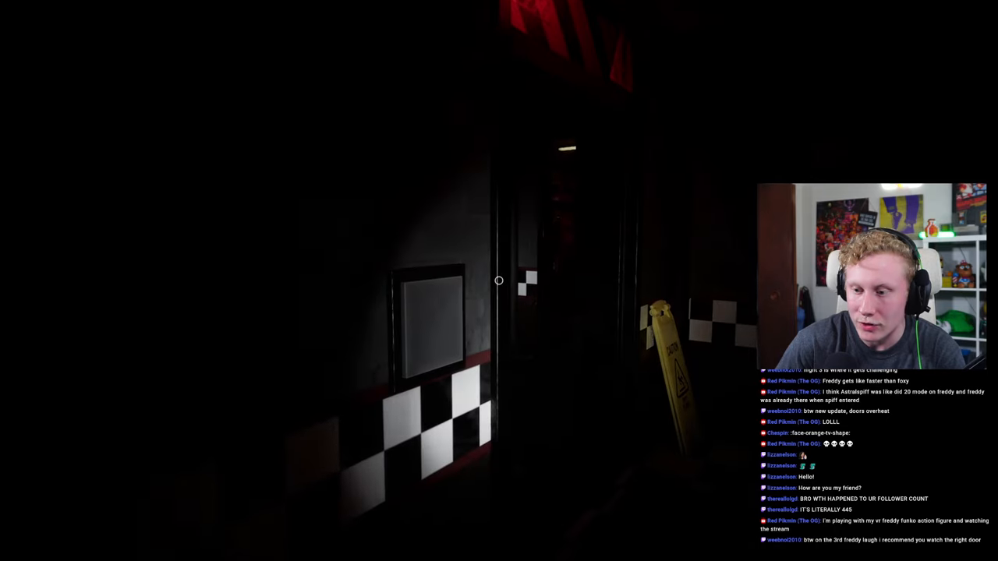
{"action": "mouse_move", "coordinate": [499, 281]}
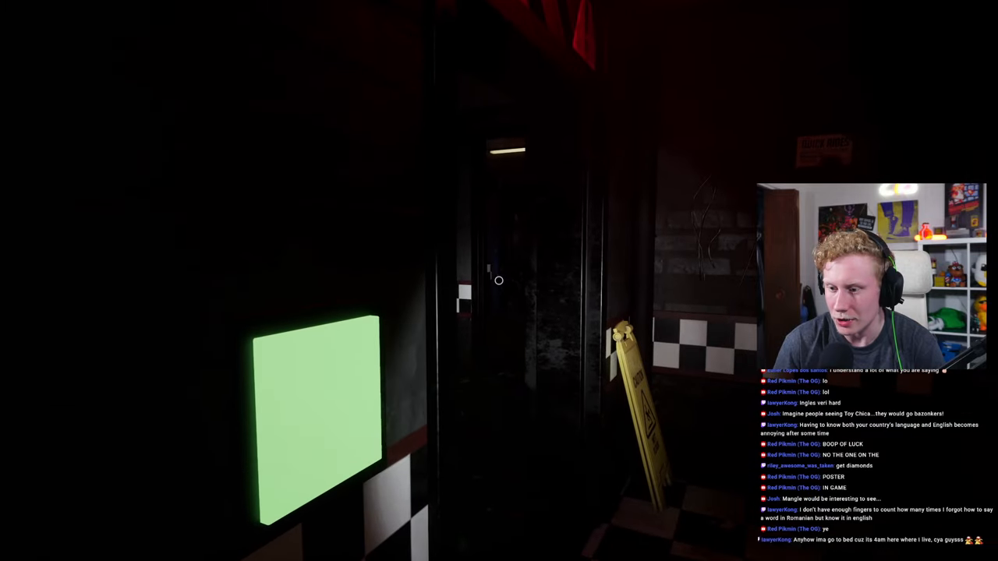
{"action": "mouse_move", "coordinate": [499, 280]}
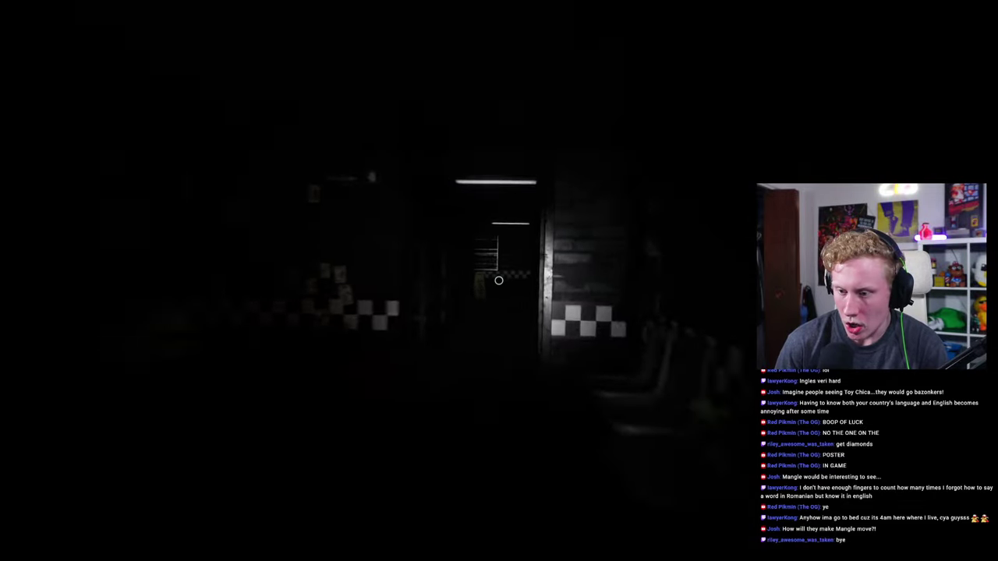
{"action": "mouse_move", "coordinate": [499, 281]}
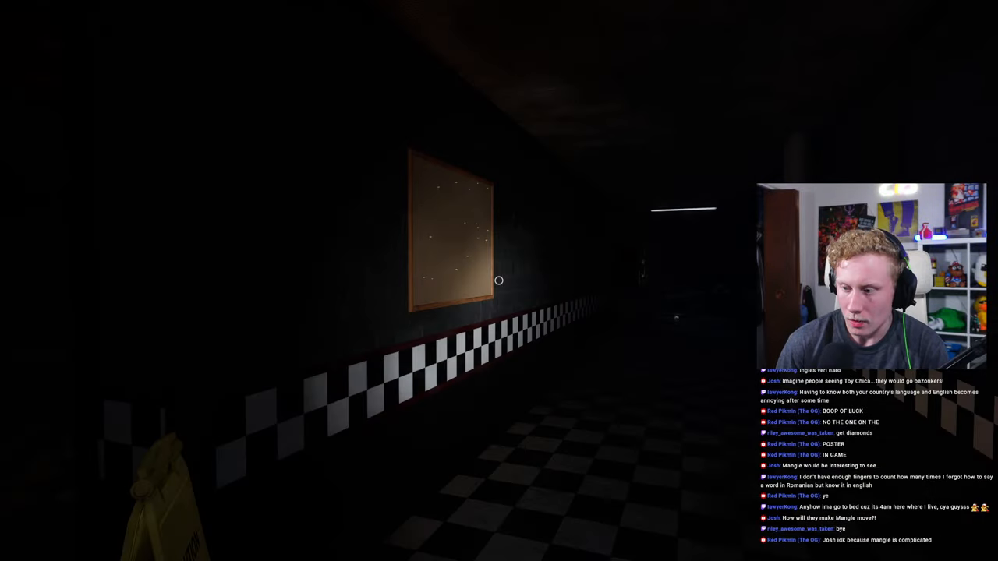
{"action": "mouse_move", "coordinate": [499, 280]}
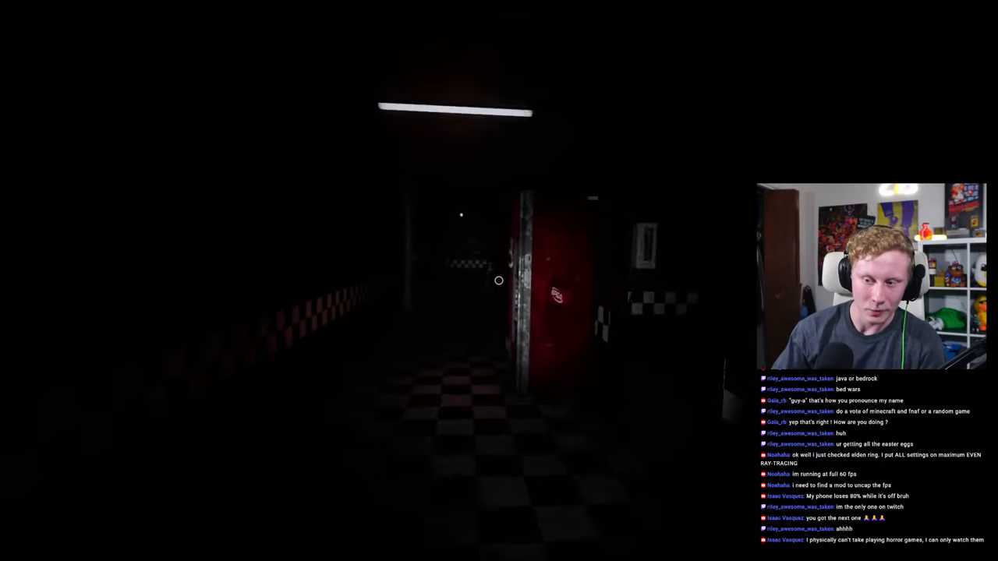
{"action": "mouse_move", "coordinate": [499, 281]}
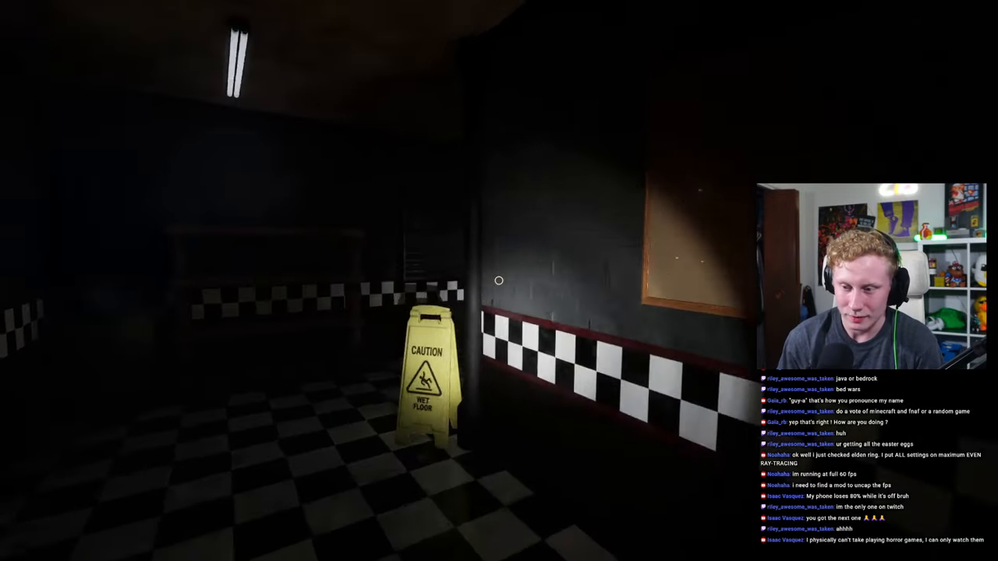